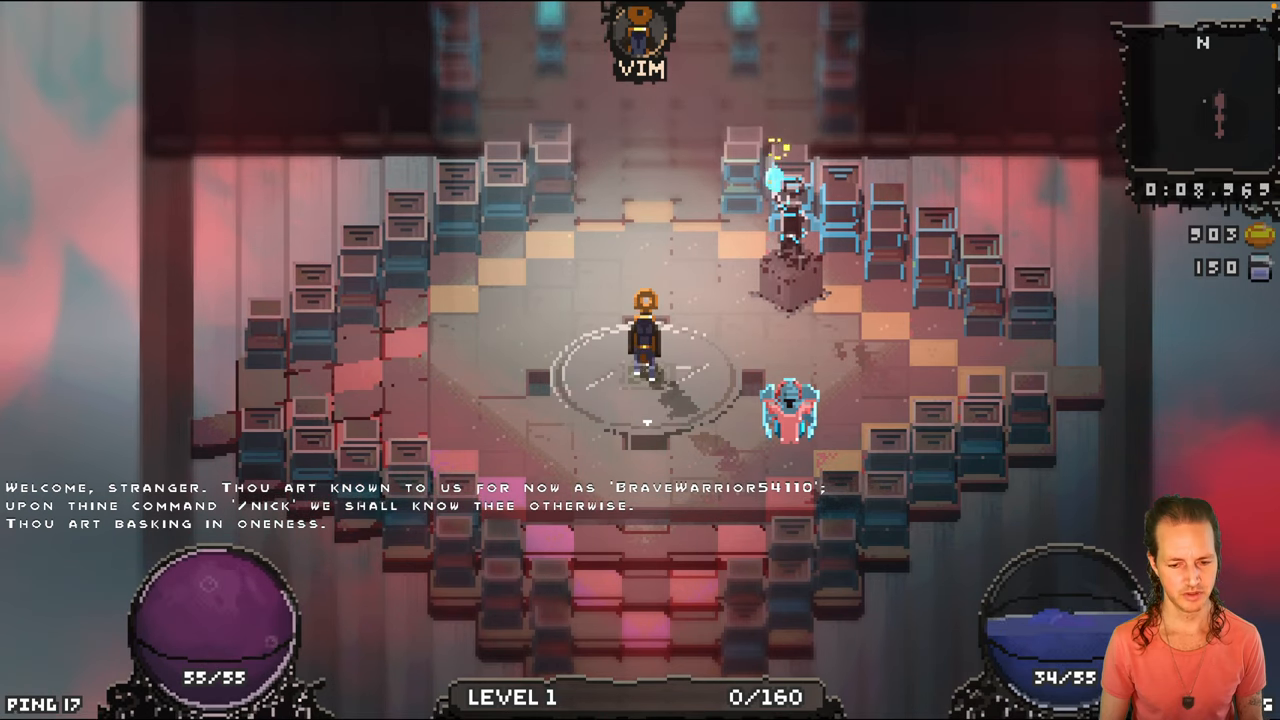
# Pause the game with Escape to show continue, settings and save-and-quit.
pyautogui.press('Escape')
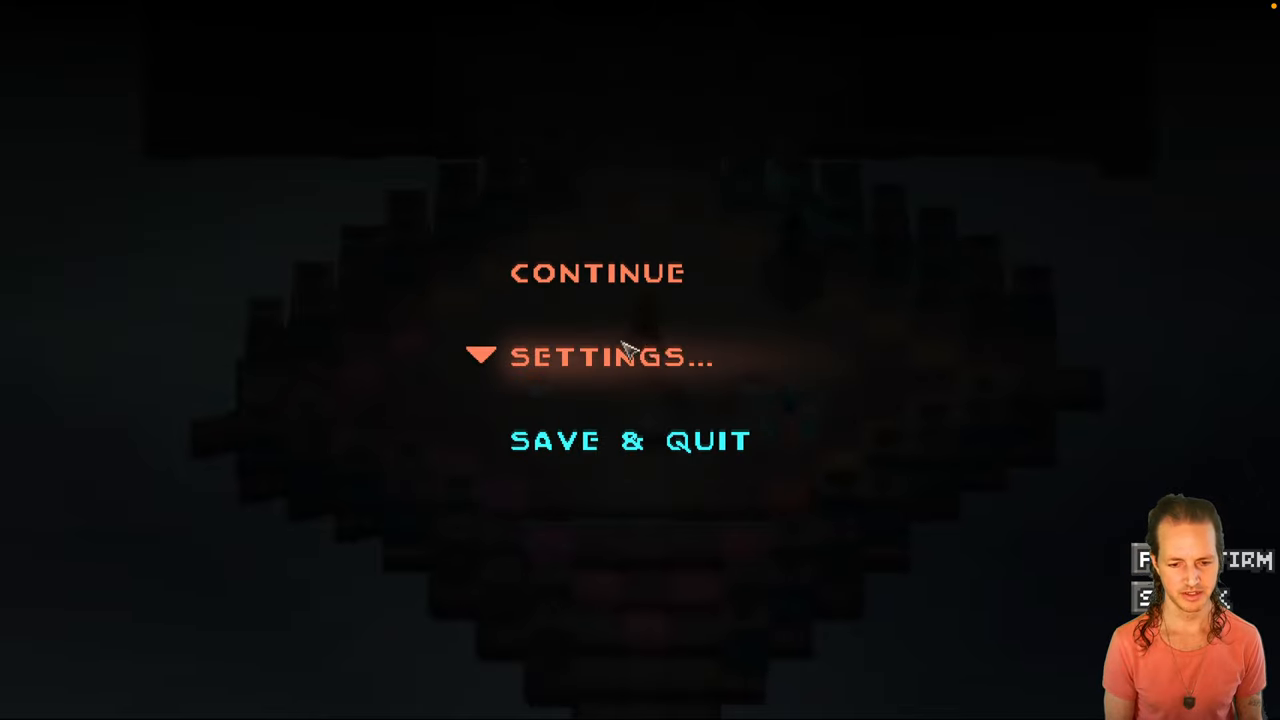
pyautogui.moveTo(928, 322)
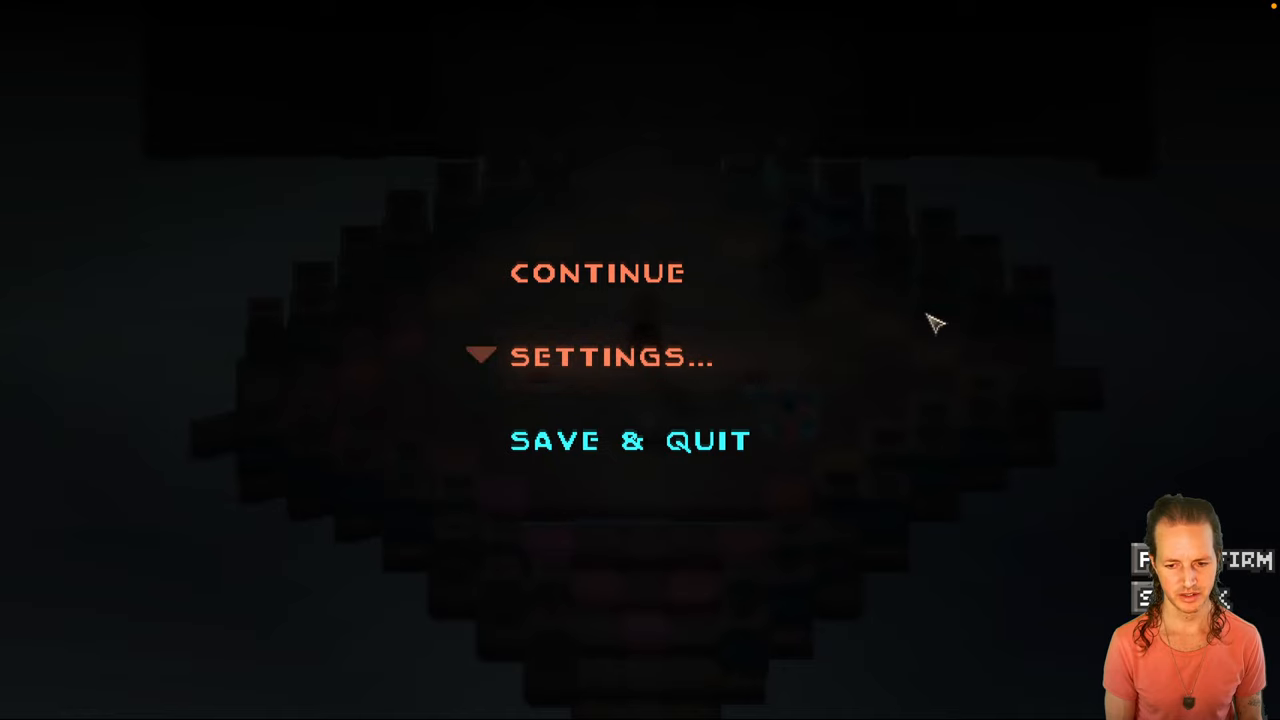
pyautogui.moveTo(895, 340)
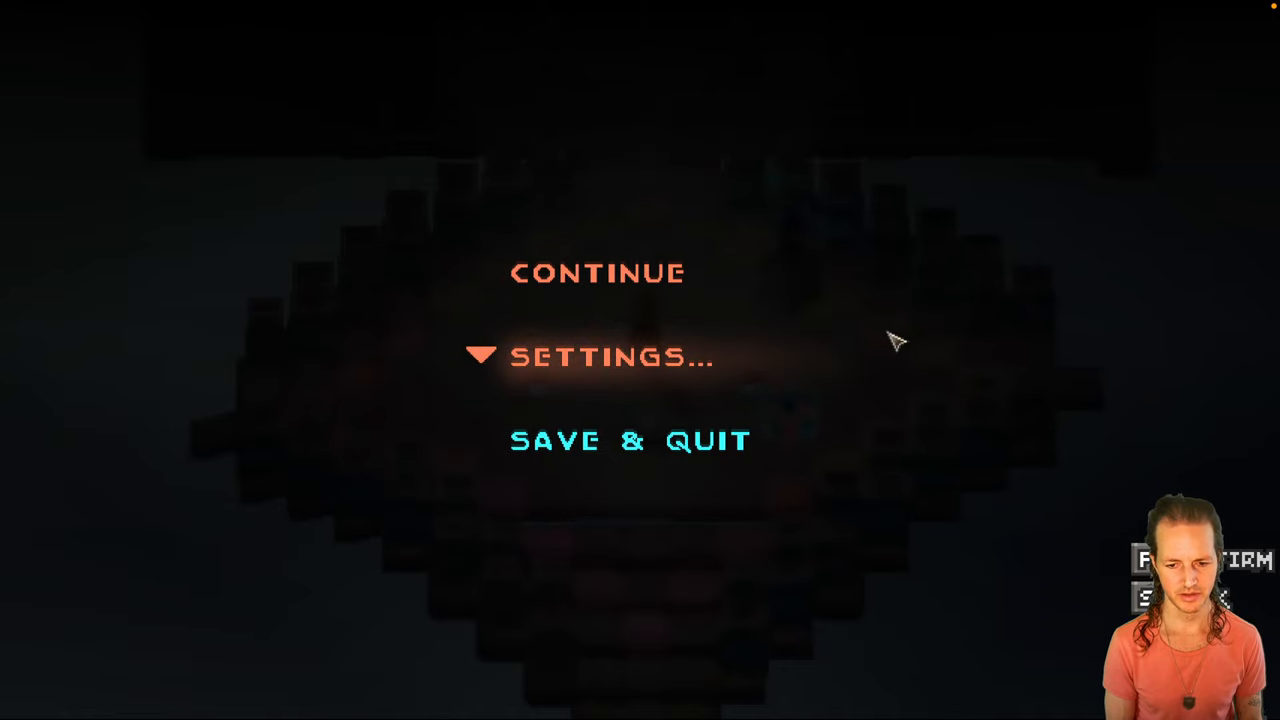
pyautogui.moveTo(630, 372)
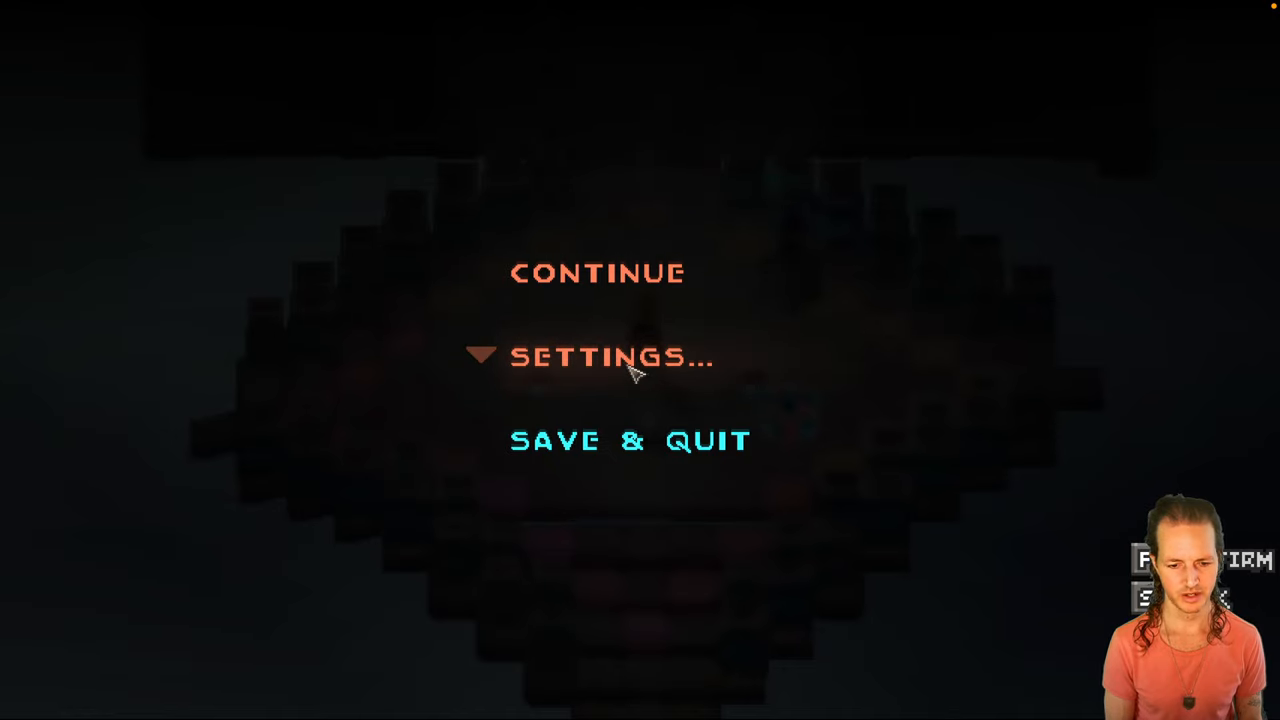
pyautogui.click(610, 357)
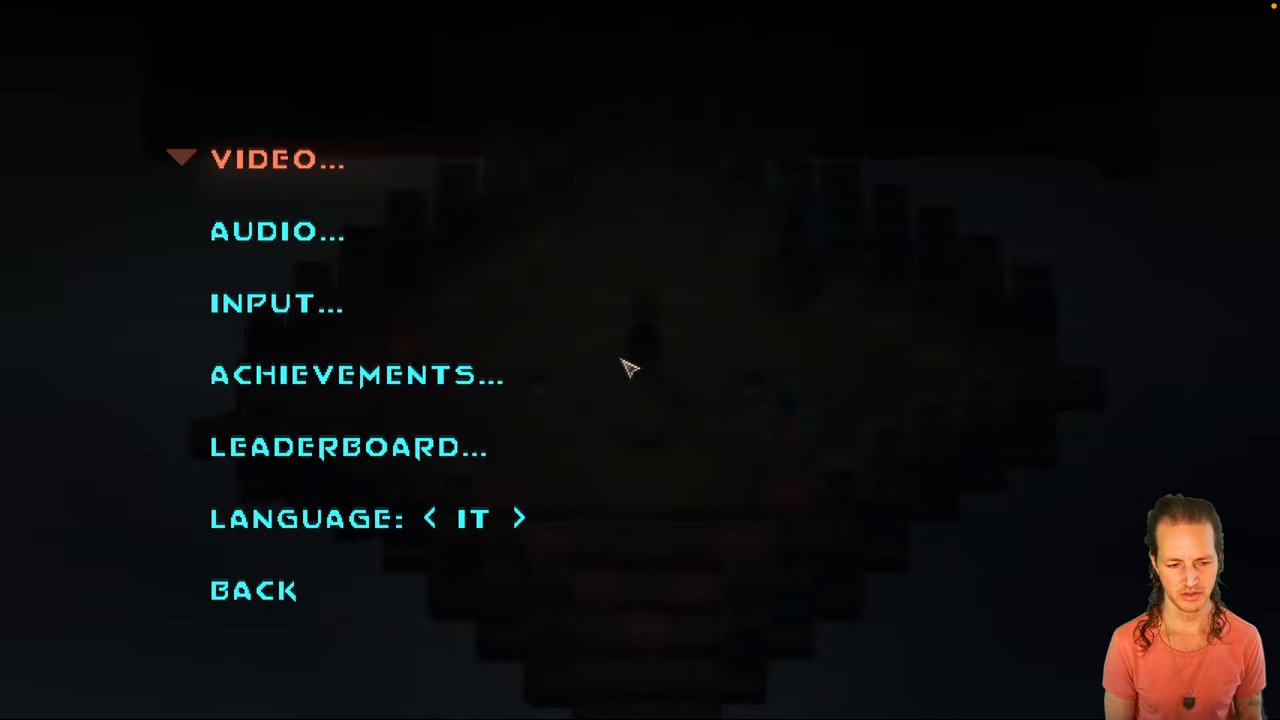
pyautogui.click(277, 231)
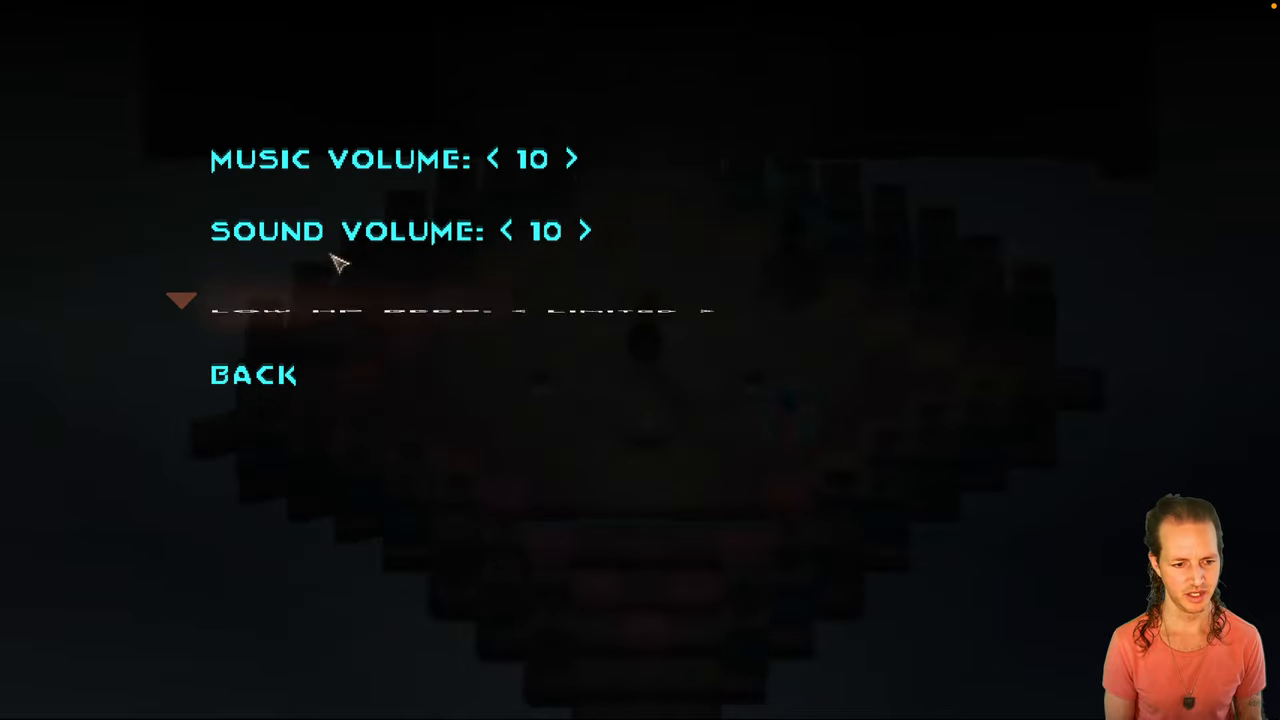
pyautogui.click(253, 374)
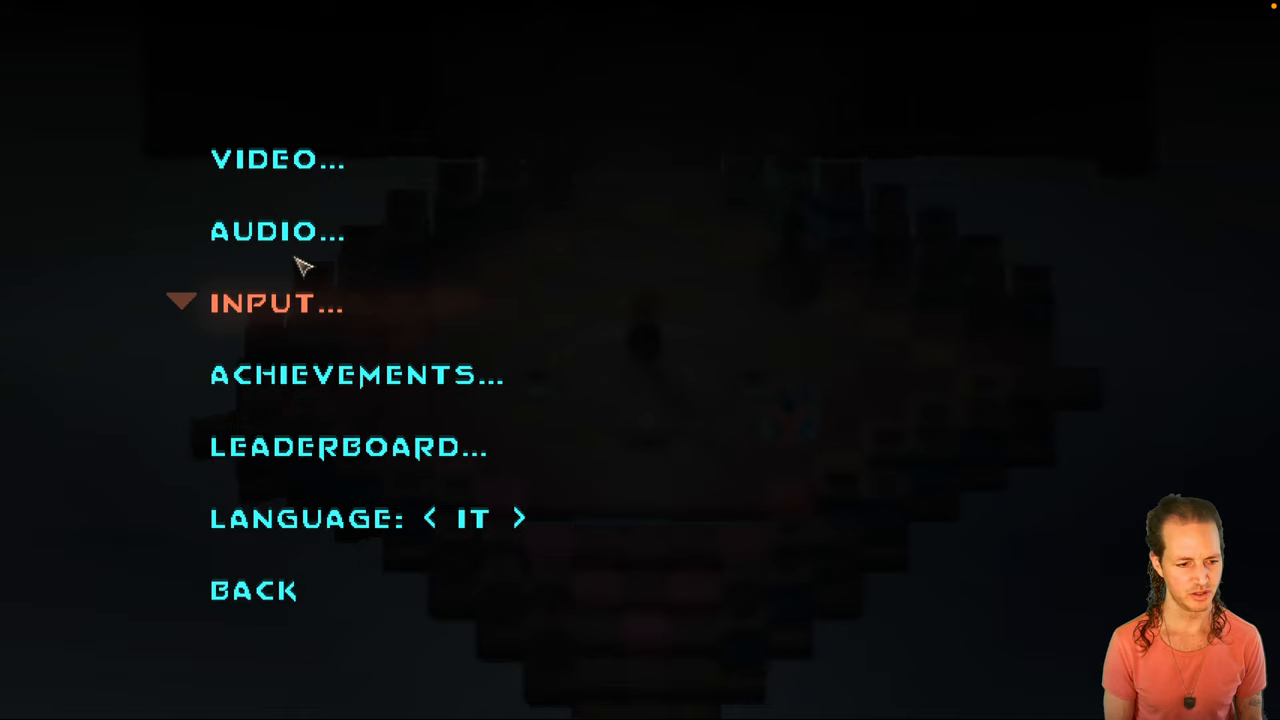
pyautogui.moveTo(280, 305)
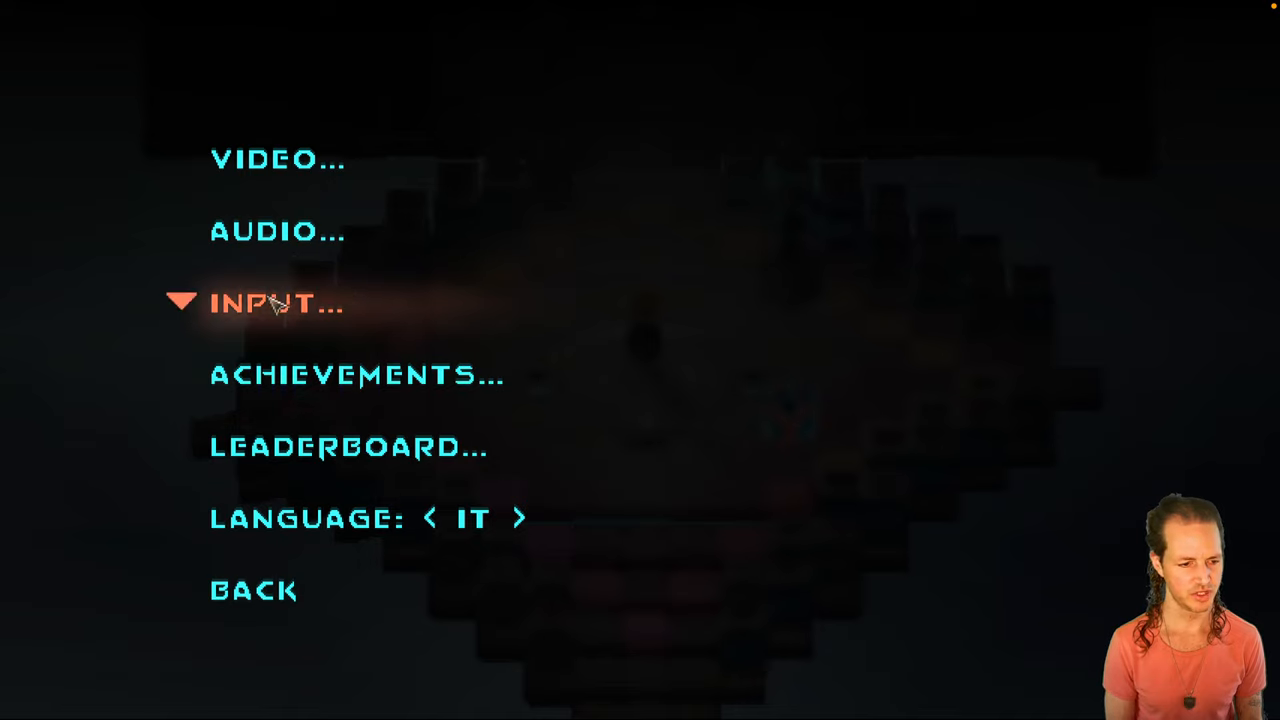
pyautogui.moveTo(270, 315)
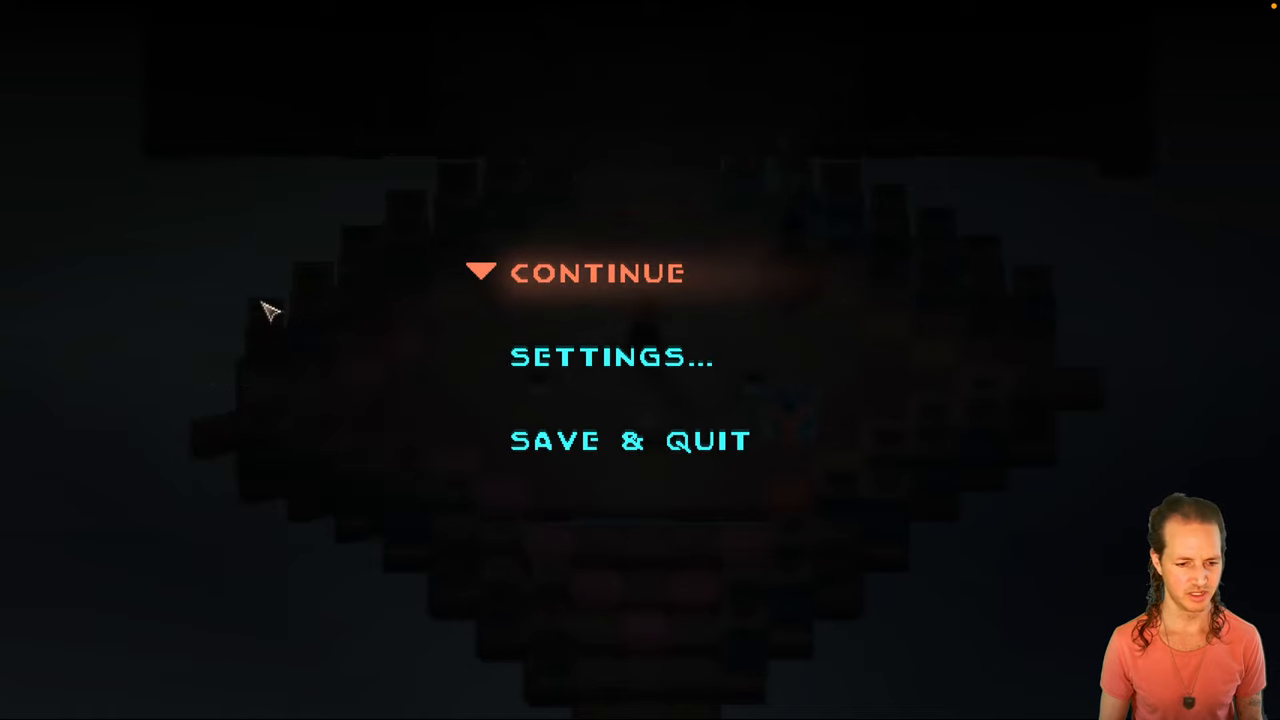
# Move focus down to Settings in the pause menu and open it.
pyautogui.press('down')
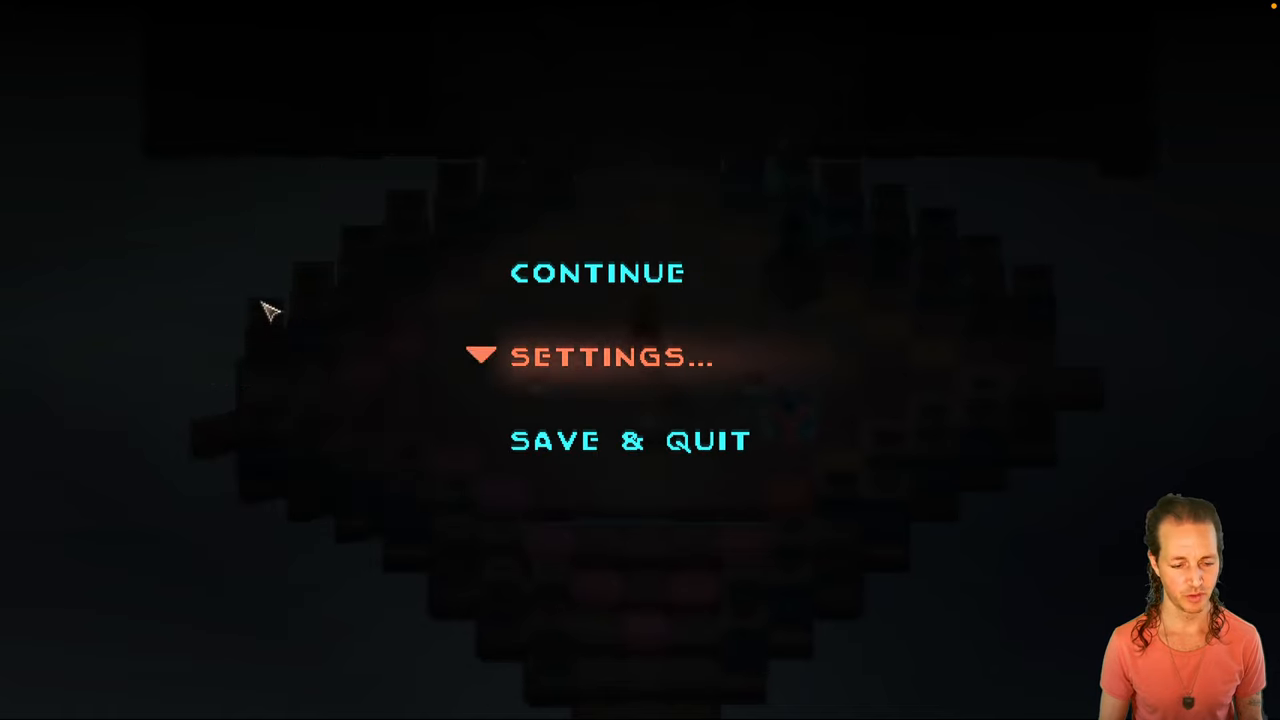
pyautogui.click(611, 357)
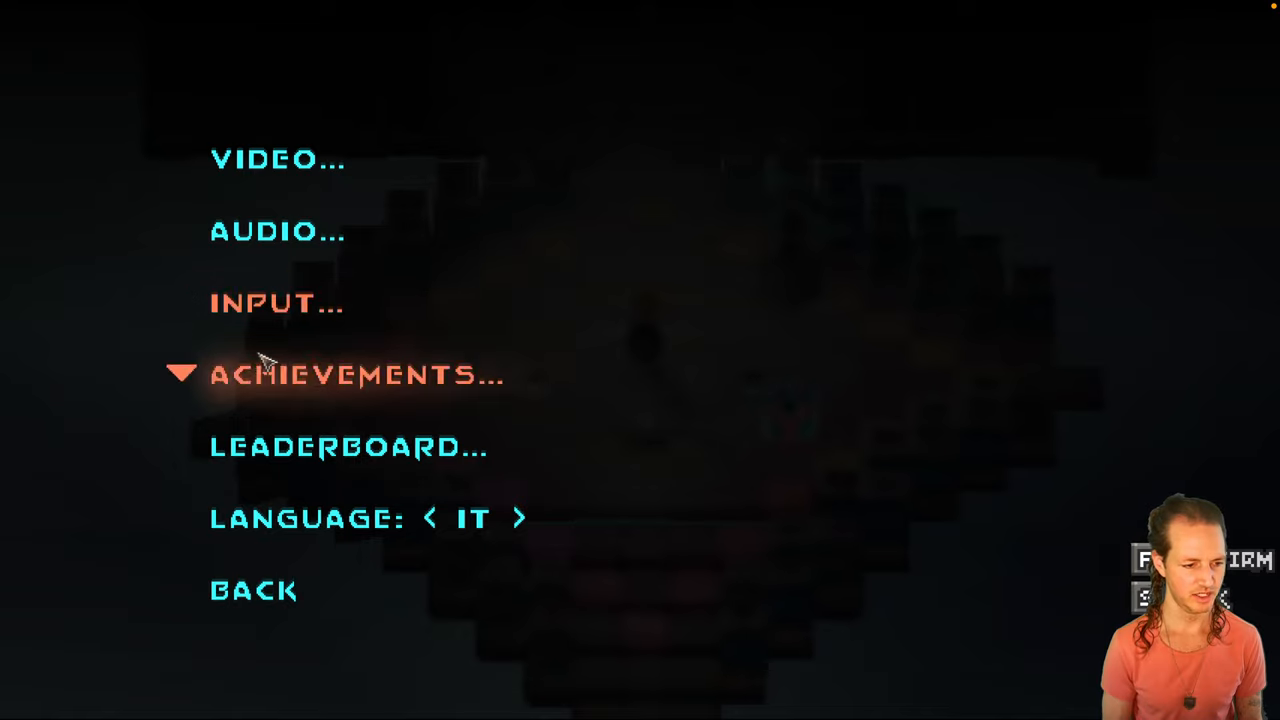
pyautogui.moveTo(255, 232)
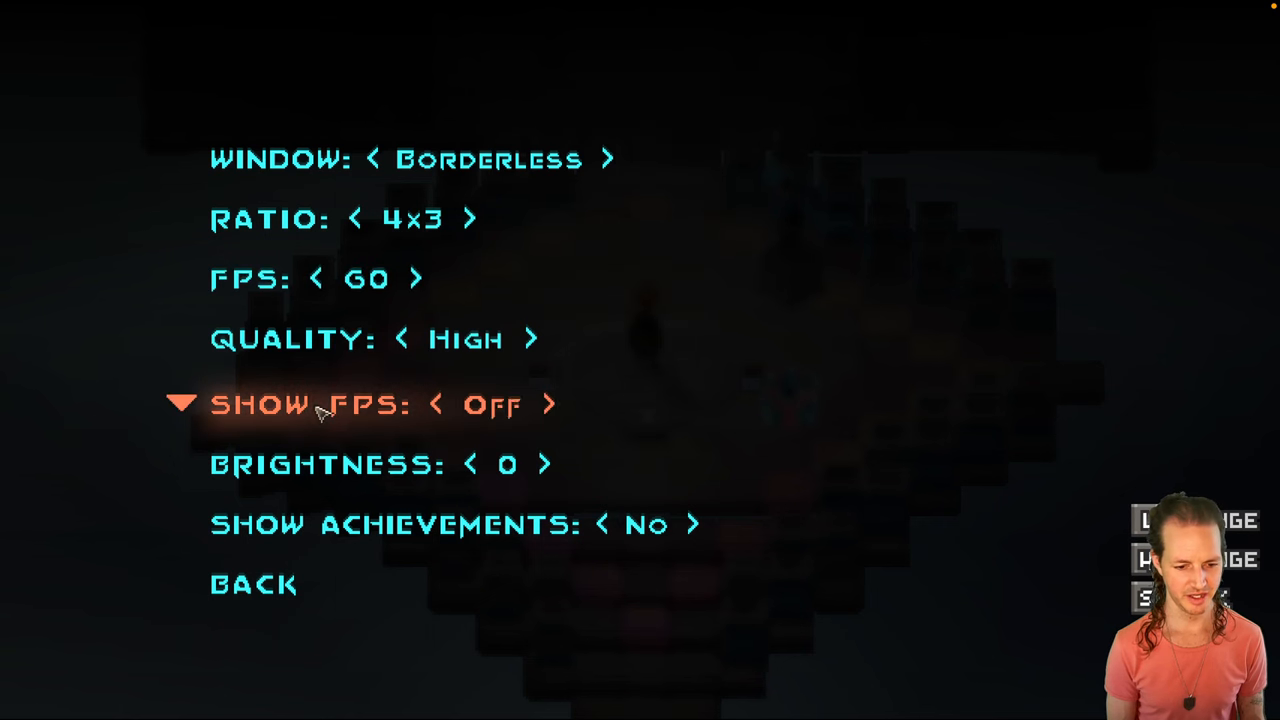
pyautogui.click(548, 404)
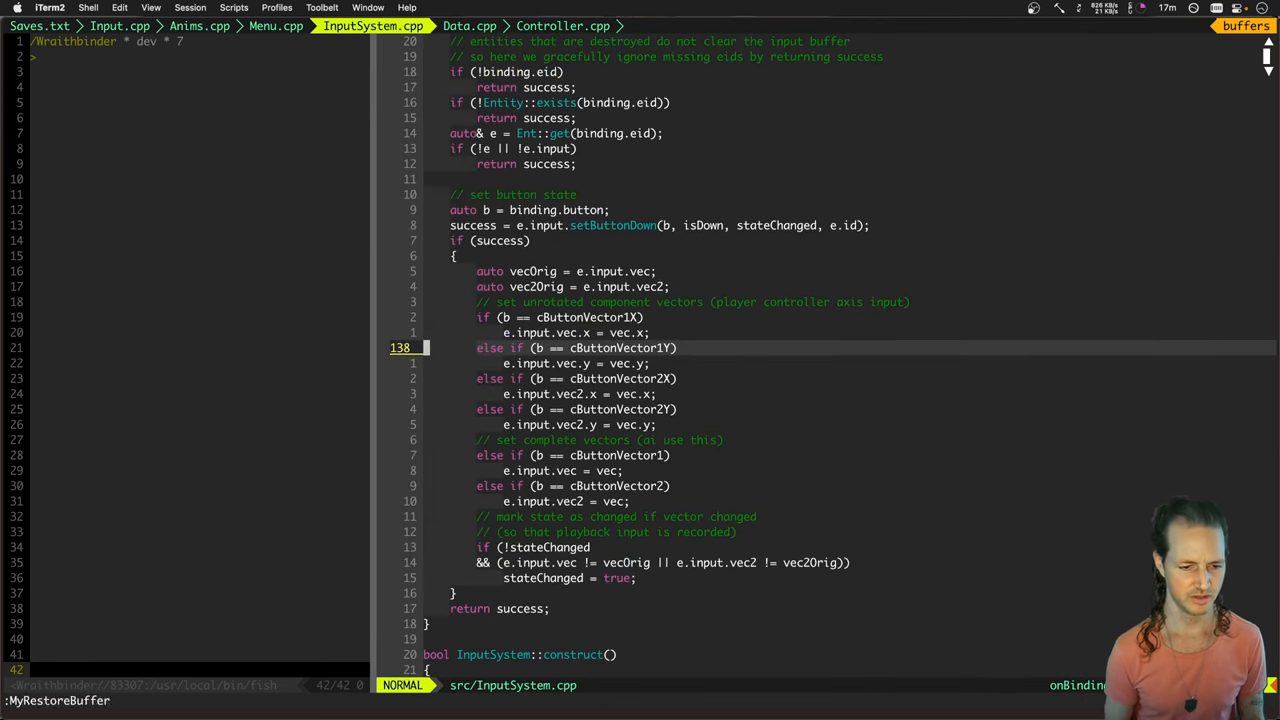
# Scroll up through the onBinding code in InputSystem.cpp in Vim.
pyautogui.scroll(3)
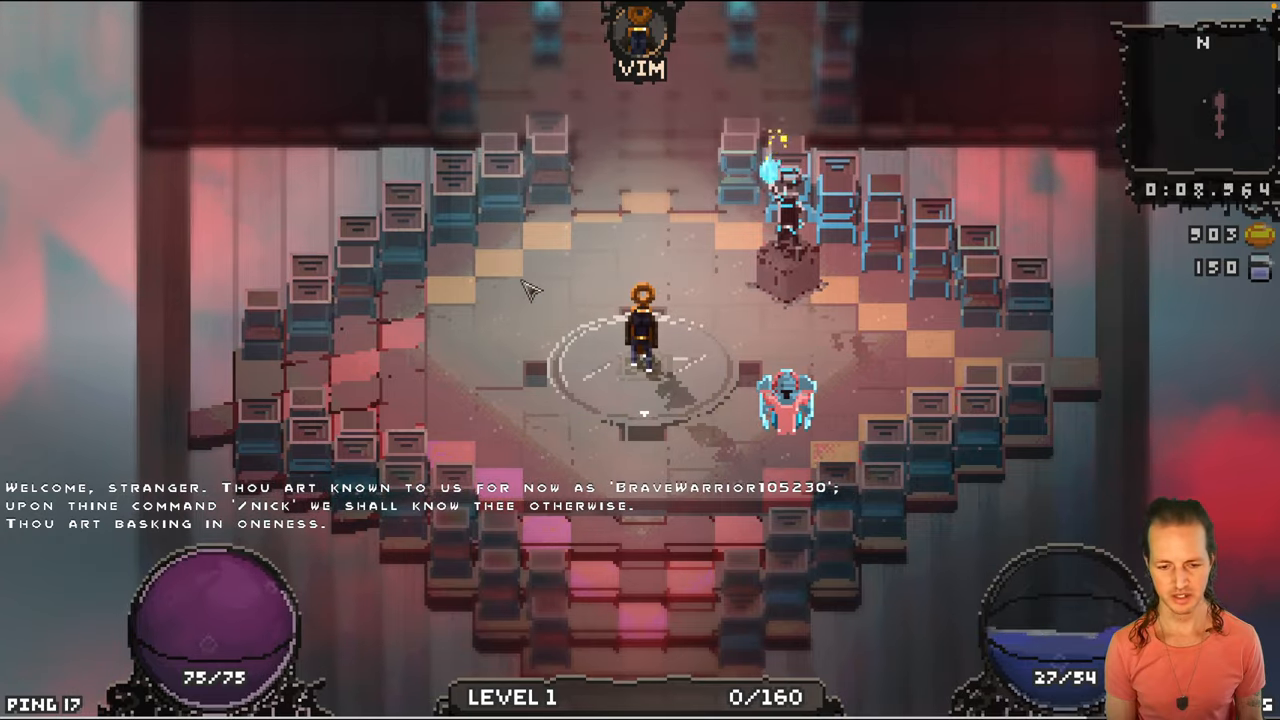
pyautogui.press('Escape')
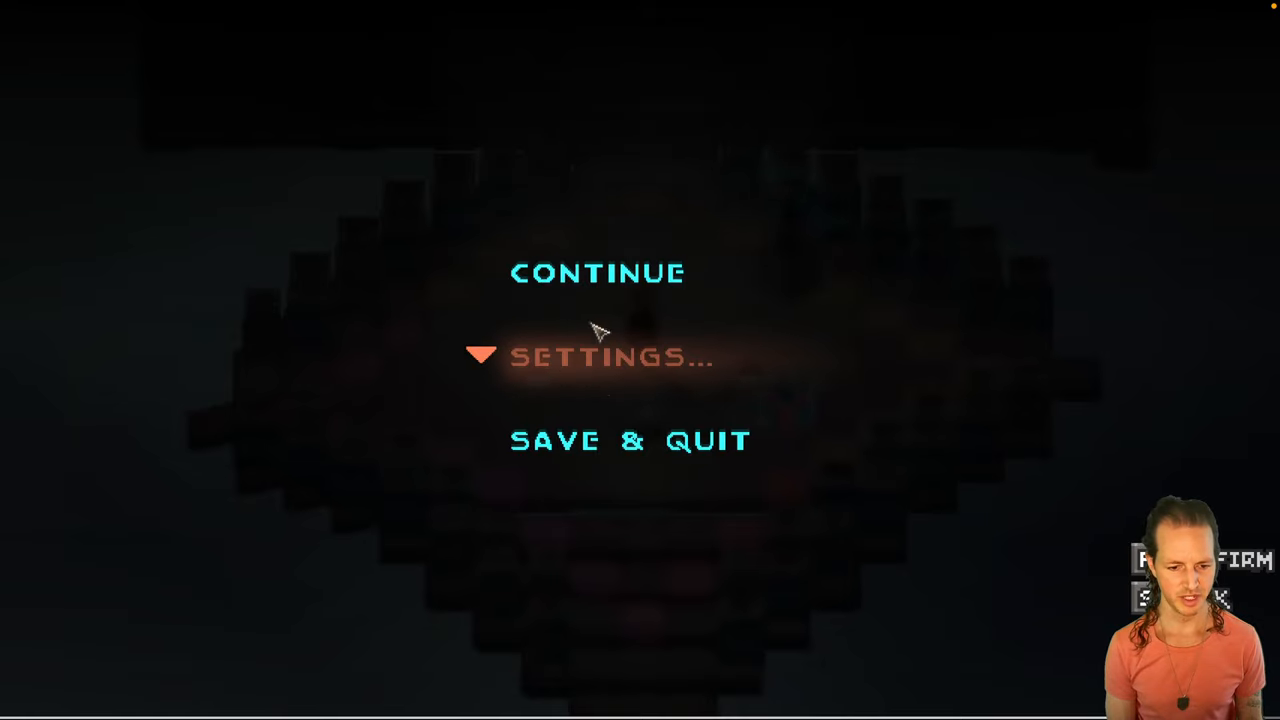
pyautogui.click(610, 357)
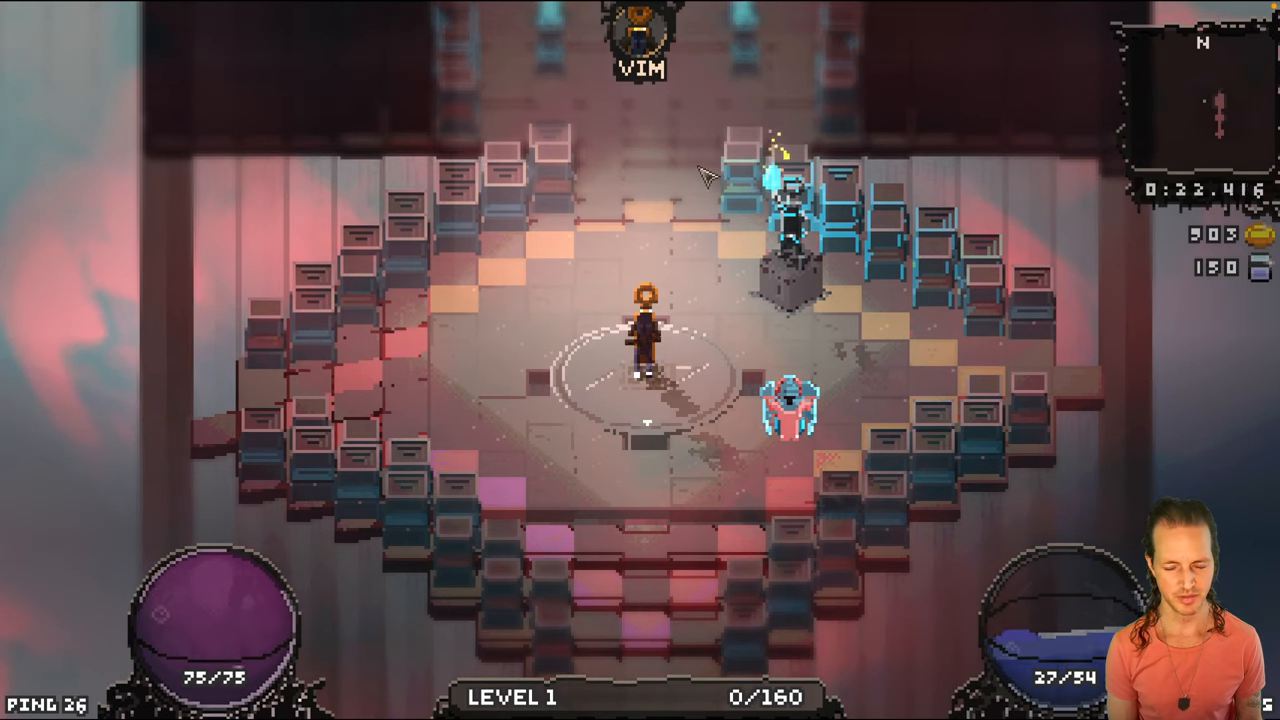
pyautogui.moveTo(905, 372)
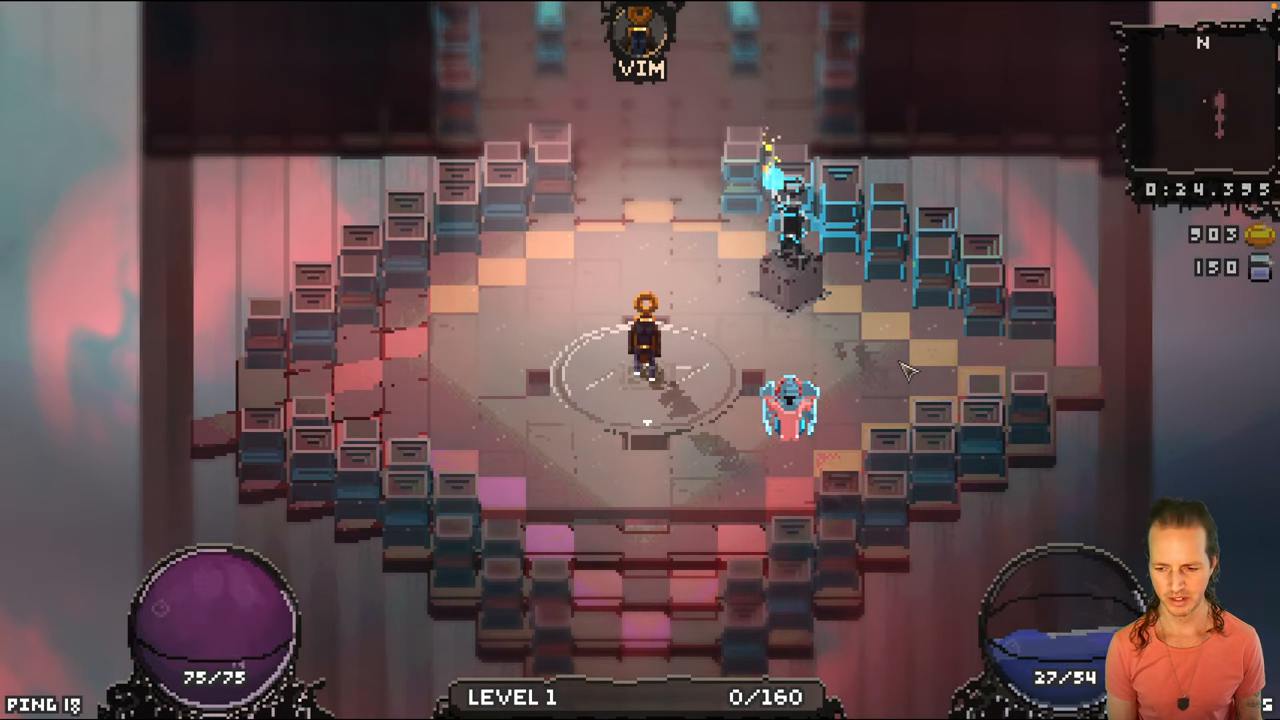